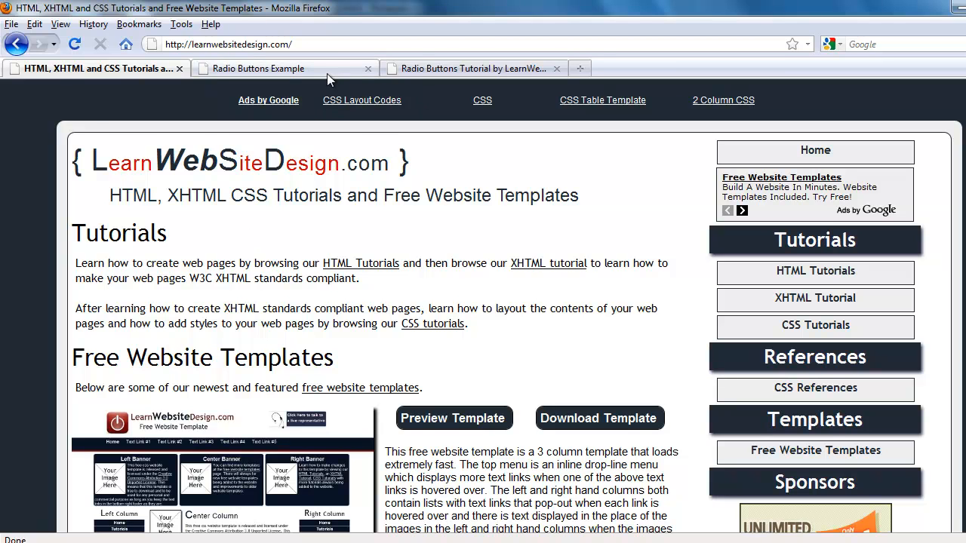
- Try the Radio Buttons Example options, leaving Option #2 selected
click(261, 68)
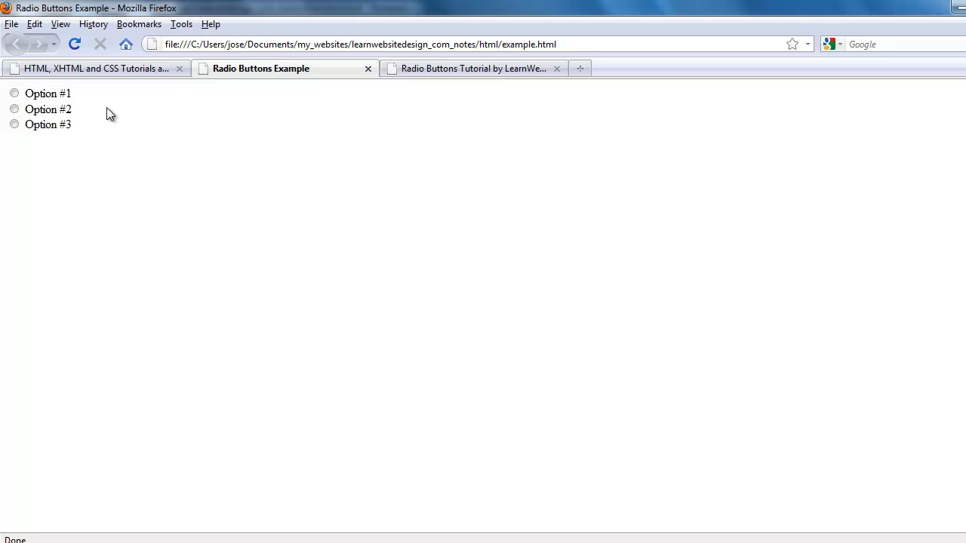
mouse_move(96, 111)
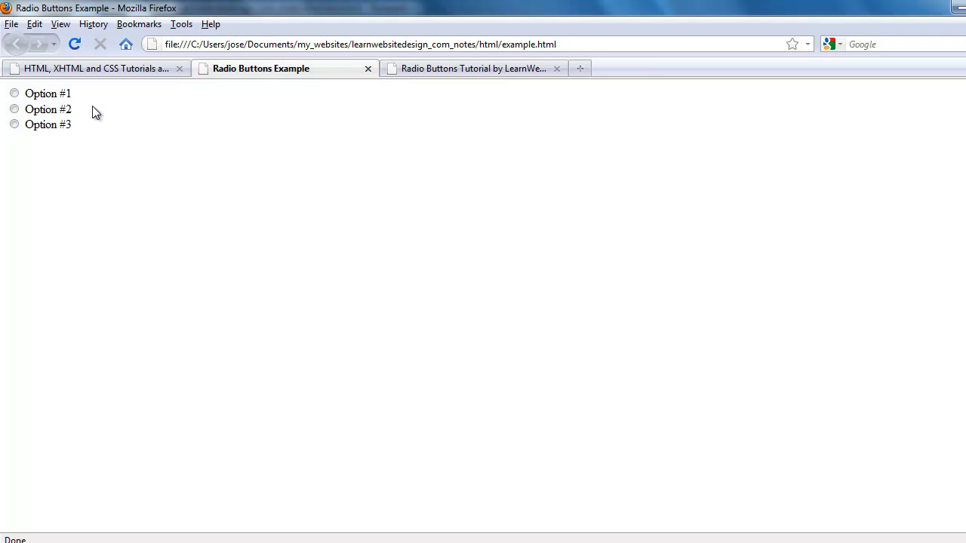
click(13, 93)
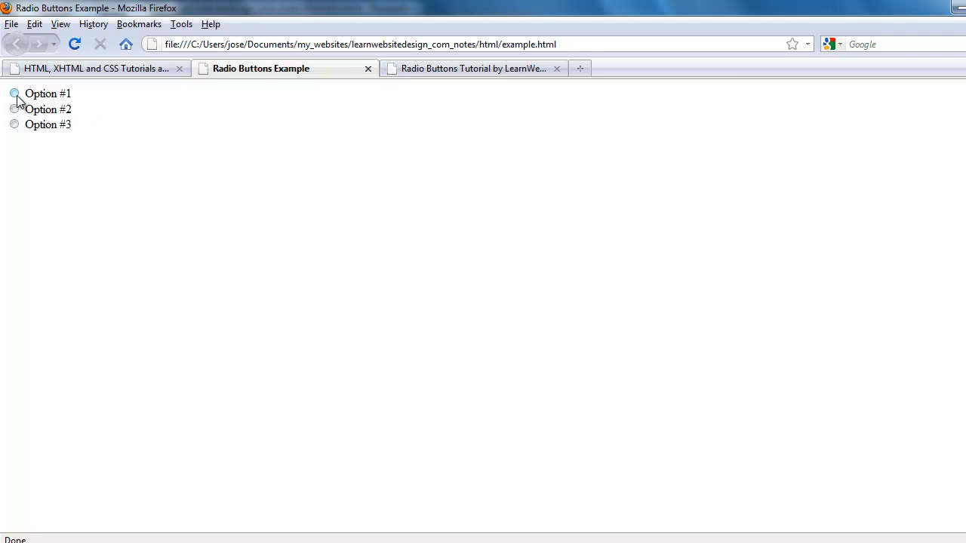
click(14, 109)
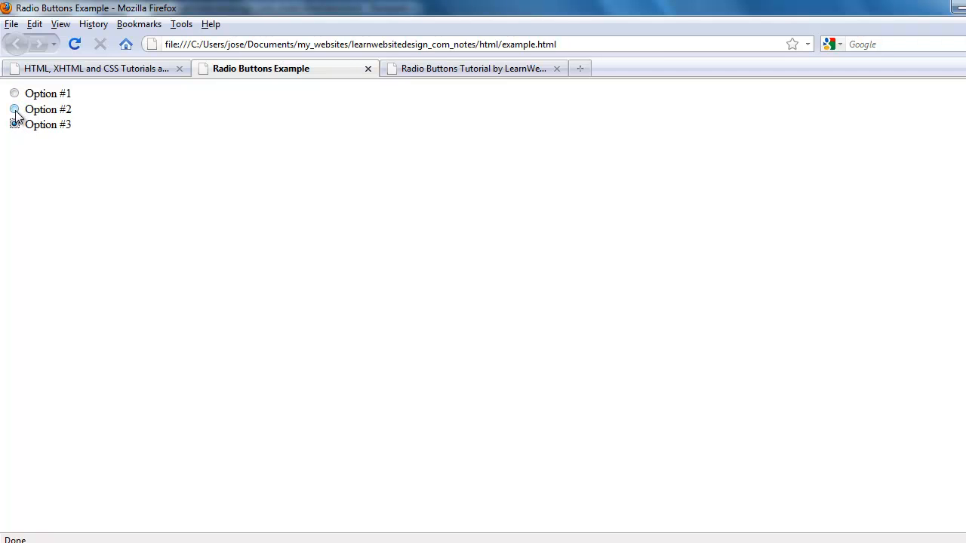
click(14, 93)
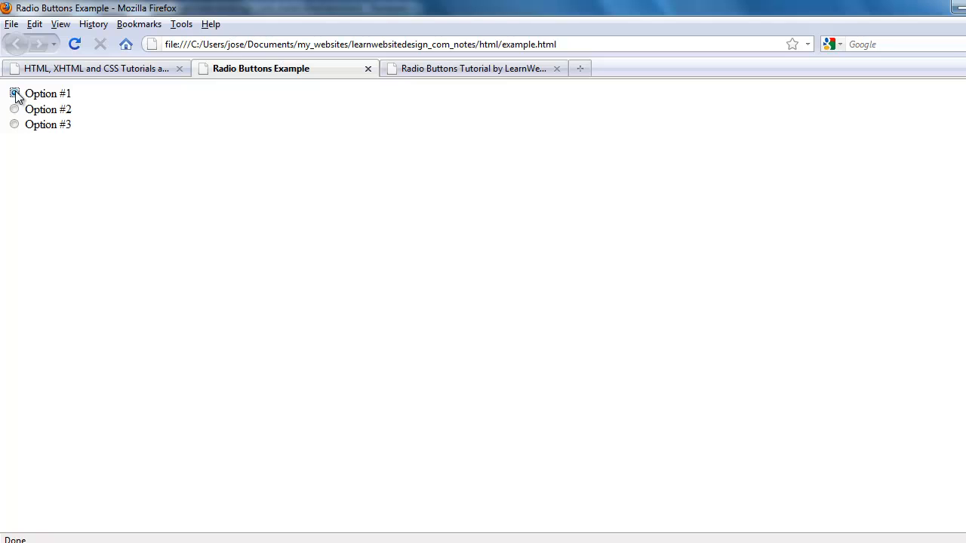
click(14, 109)
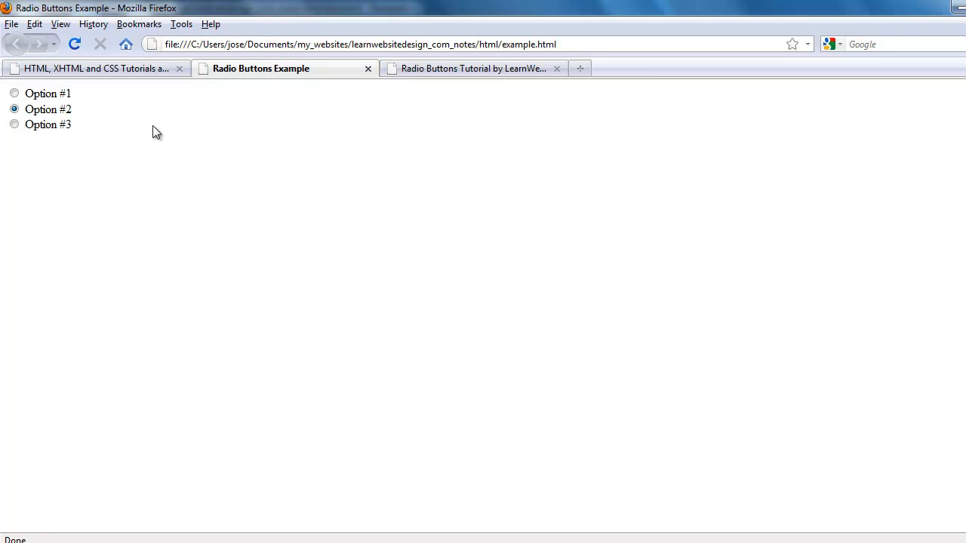
click(473, 68)
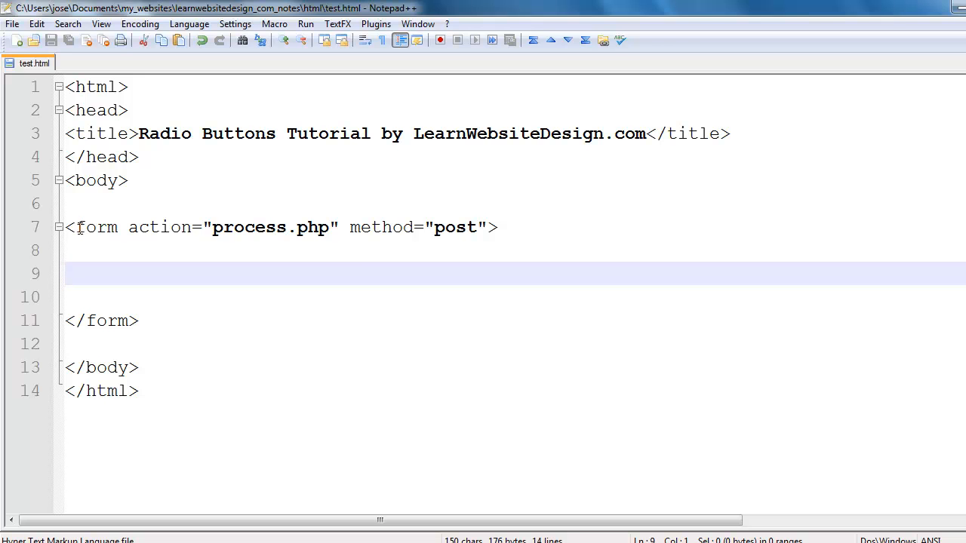
mouse_move(112, 291)
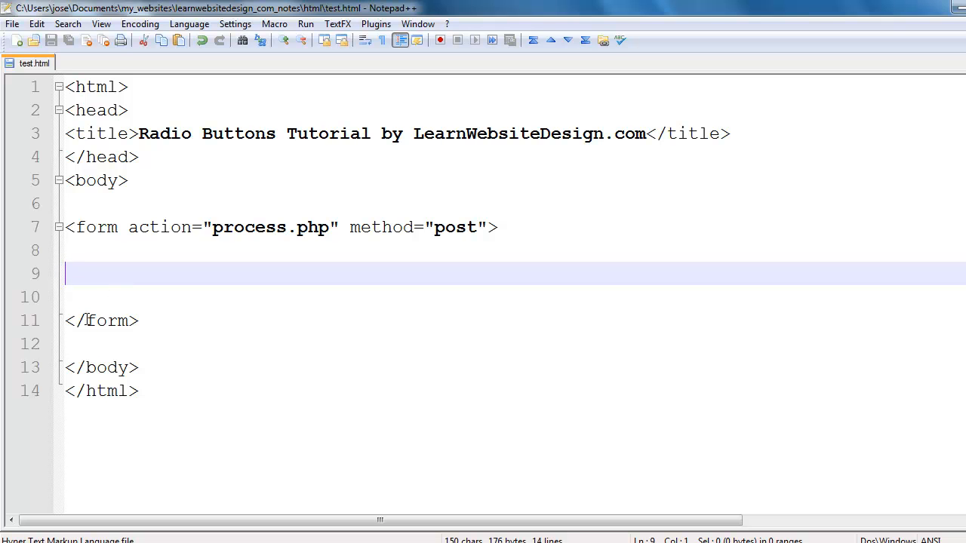
mouse_move(127, 295)
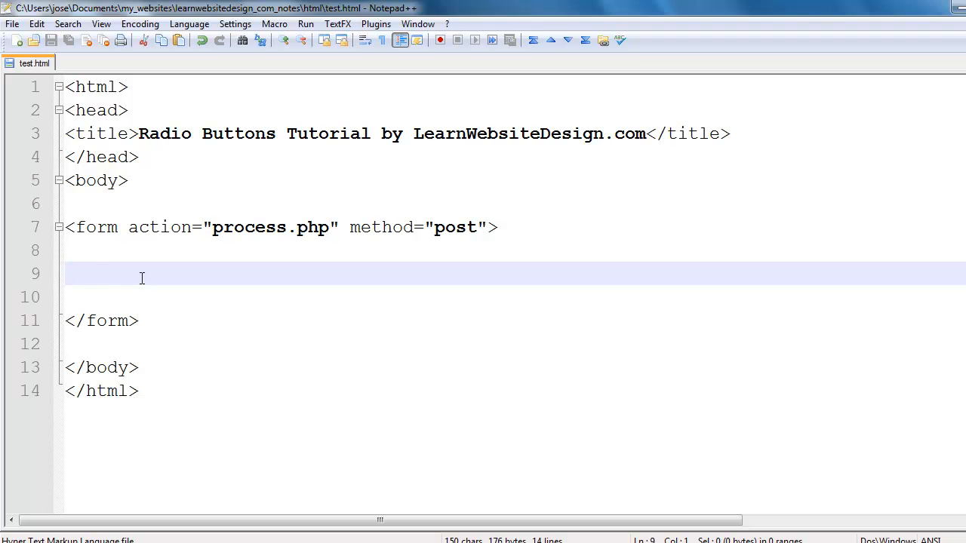
- Write <input type="radio" name="" value=""> inside the form on line 9
text(<input>)
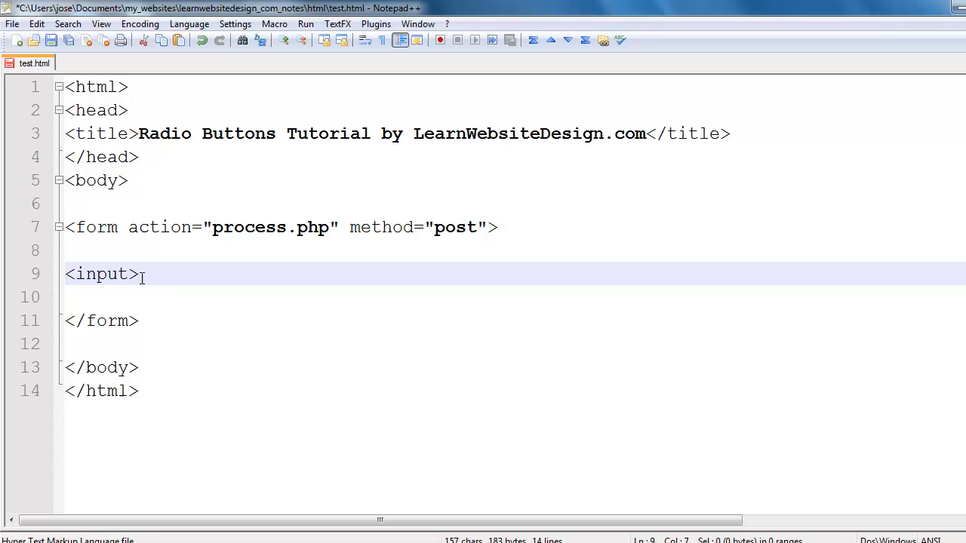
text(type="")
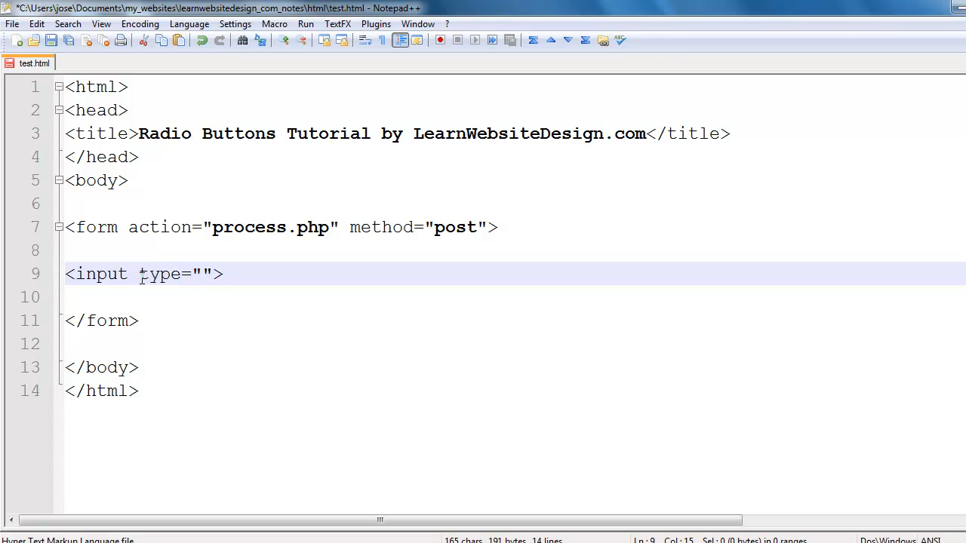
click(201, 274)
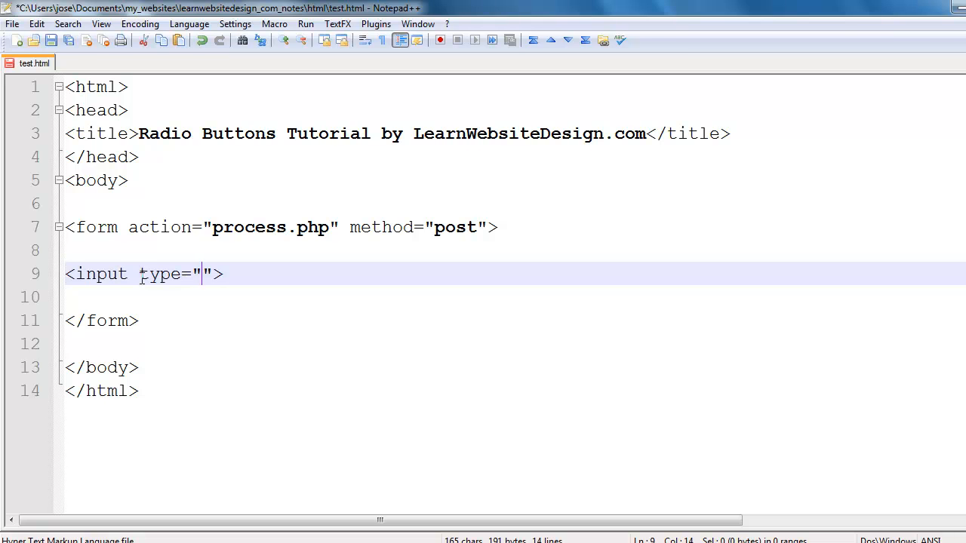
text(radio)
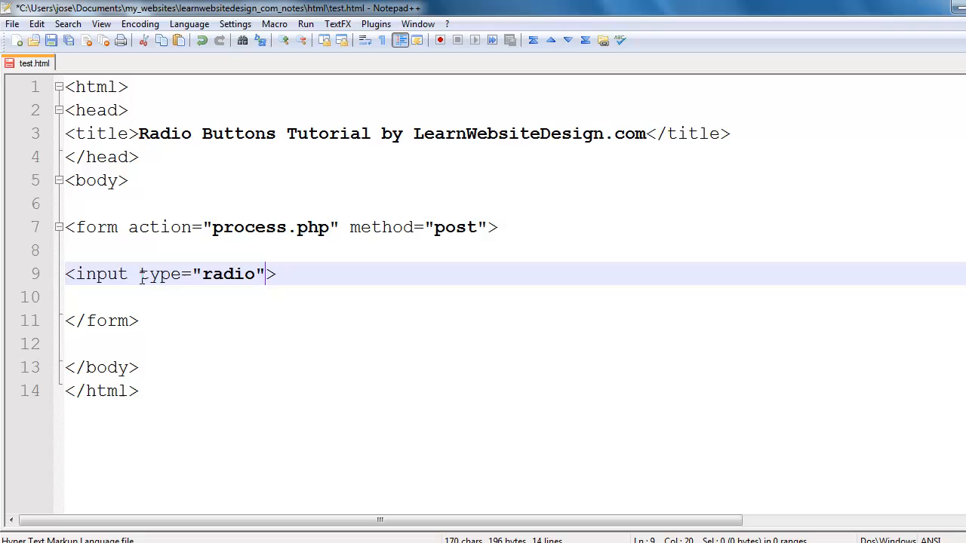
text(name="")
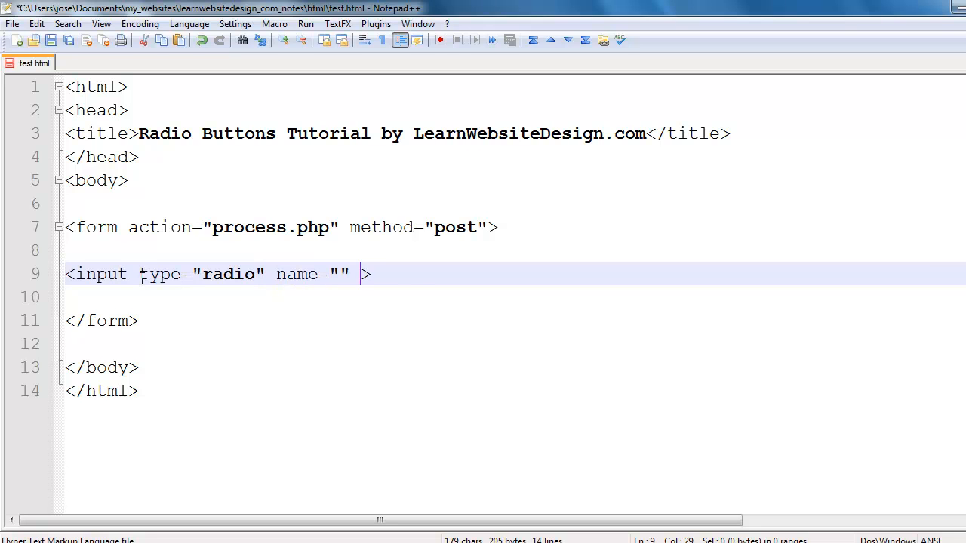
text(value="")
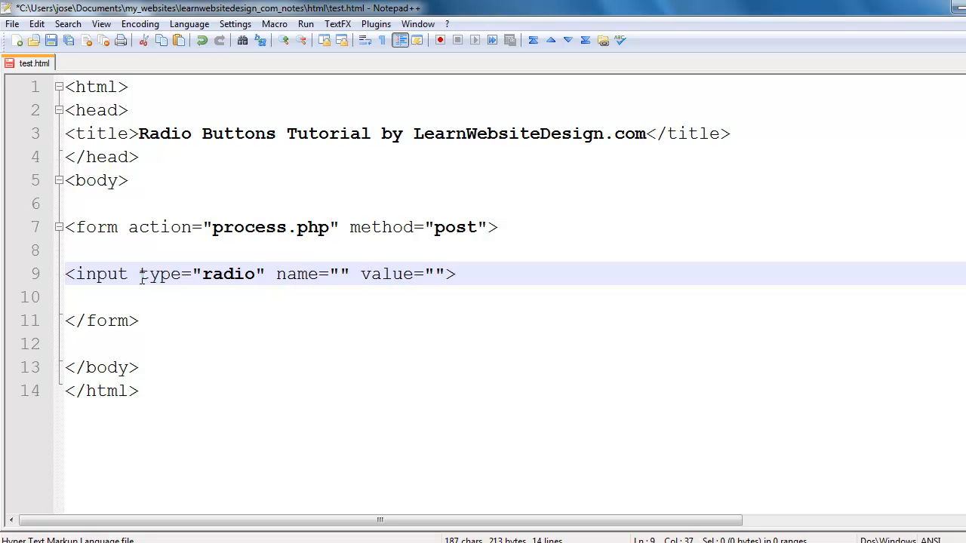
mouse_move(175, 272)
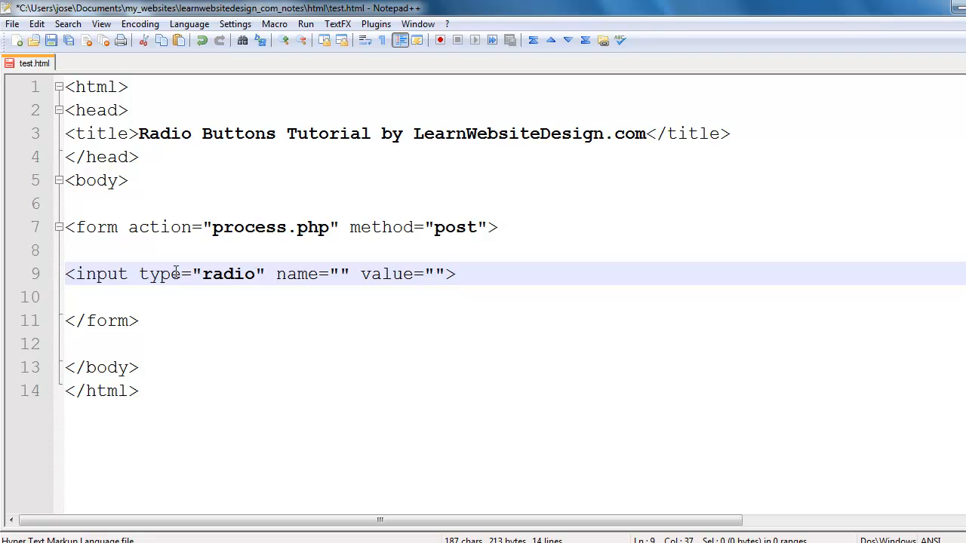
- Give the radio input name "numbers", value "one", label #1, and a <br> after it
click(341, 274)
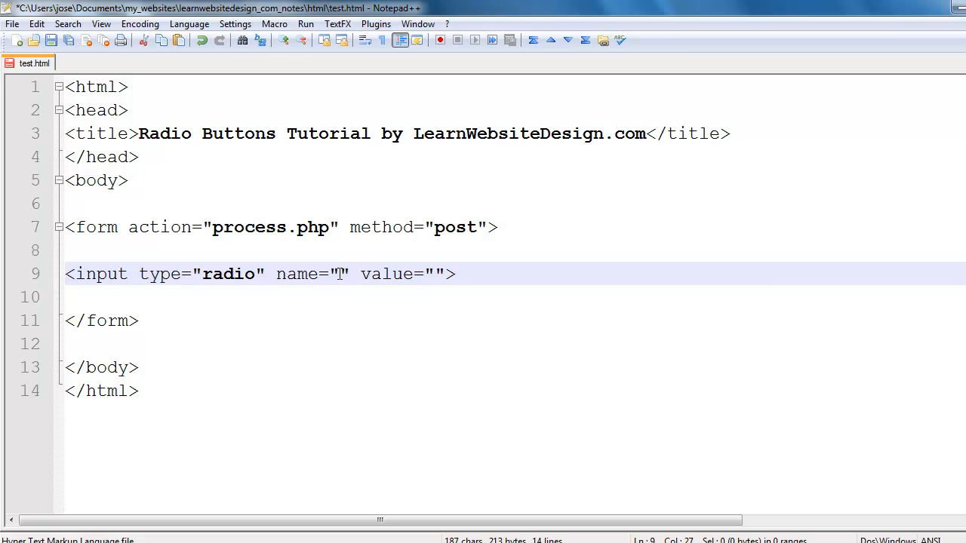
text(n)
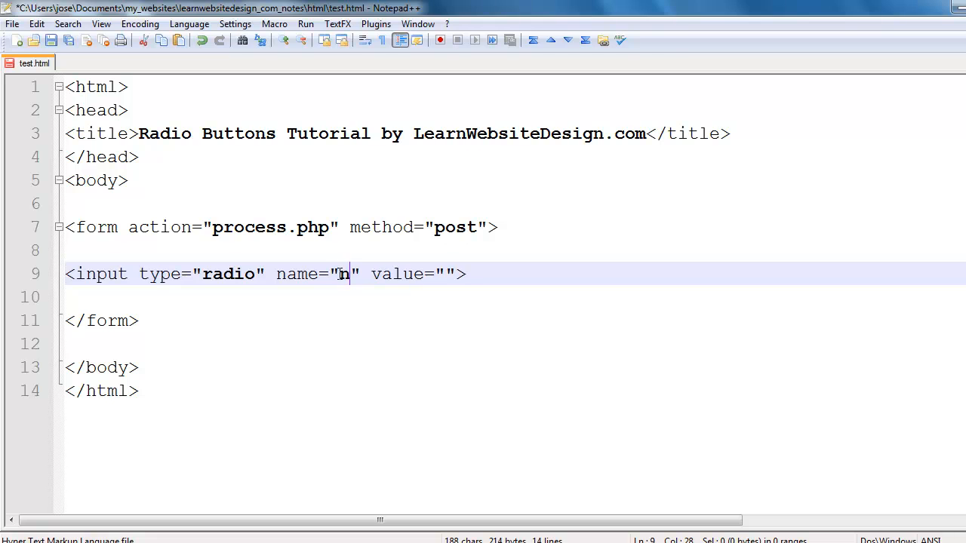
text(umbers)
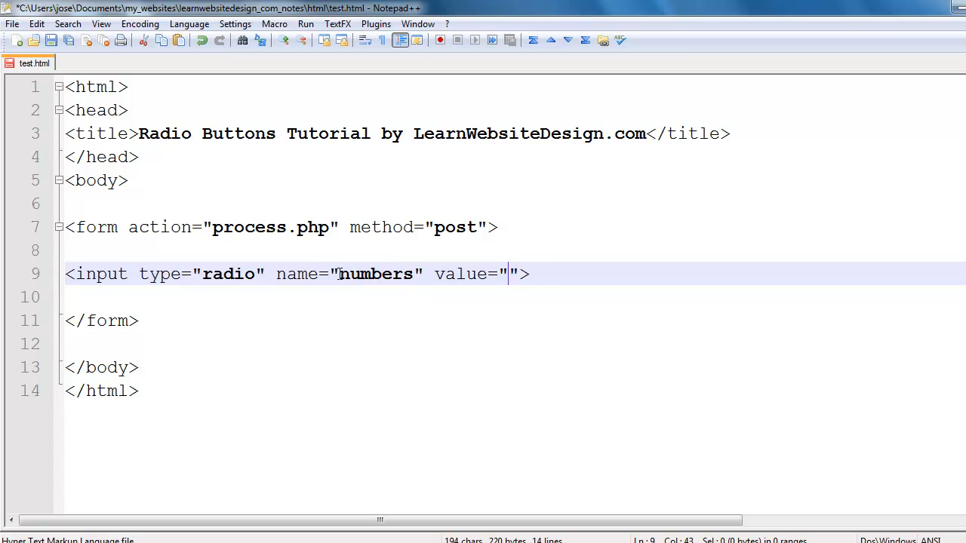
text(one)
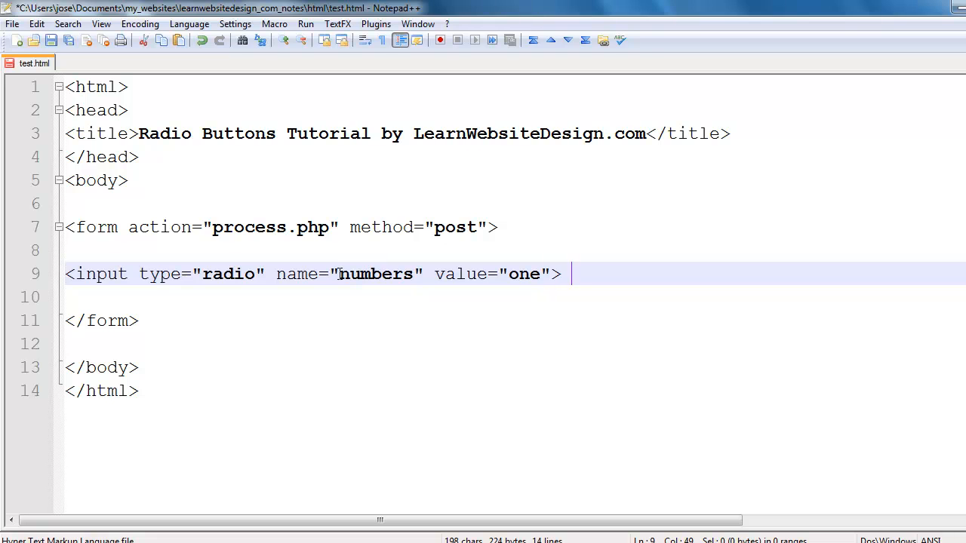
text(#1)
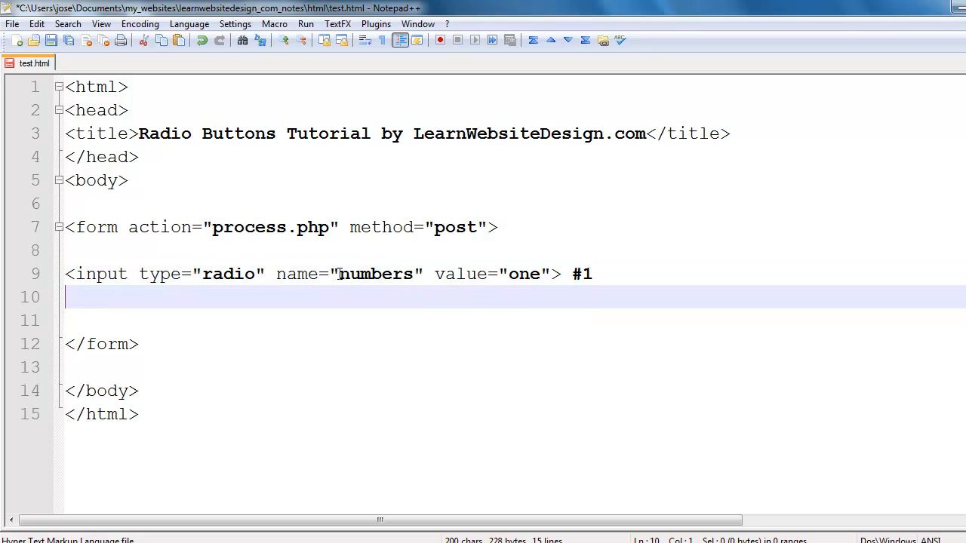
text(<br>)
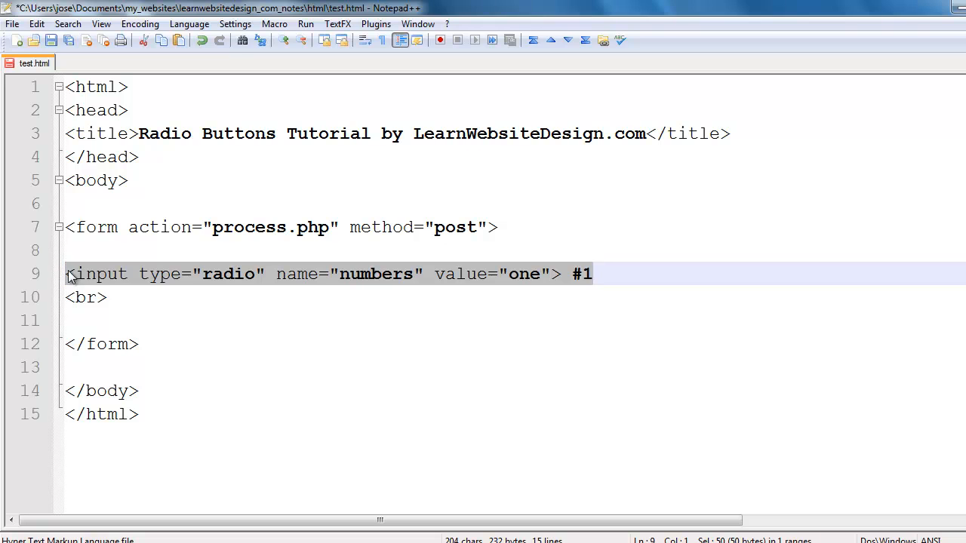
- Add radio inputs #2 (value two) and #3 (value three) named numbers, each on its own line, and save
click(107, 320)
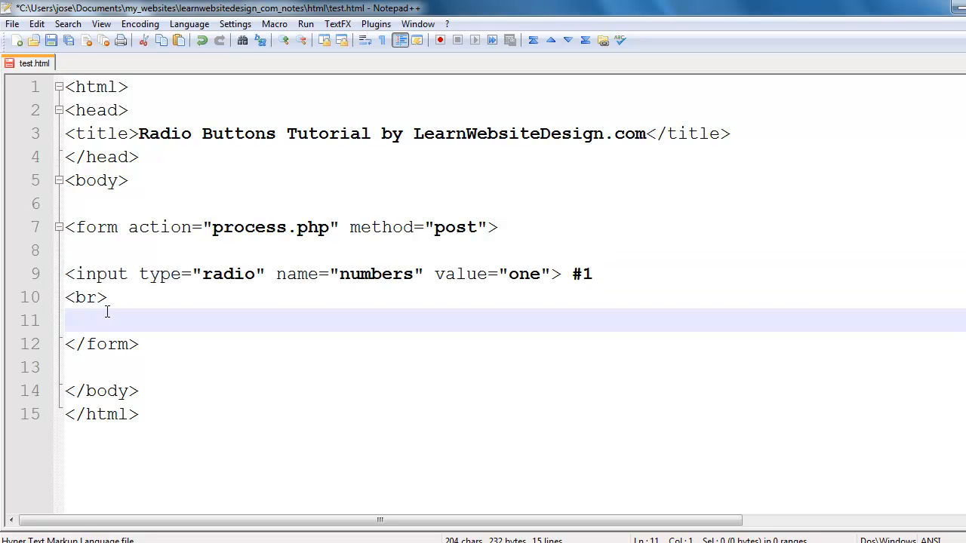
text(<input type="radio" name="numbers" value="one"> #2)
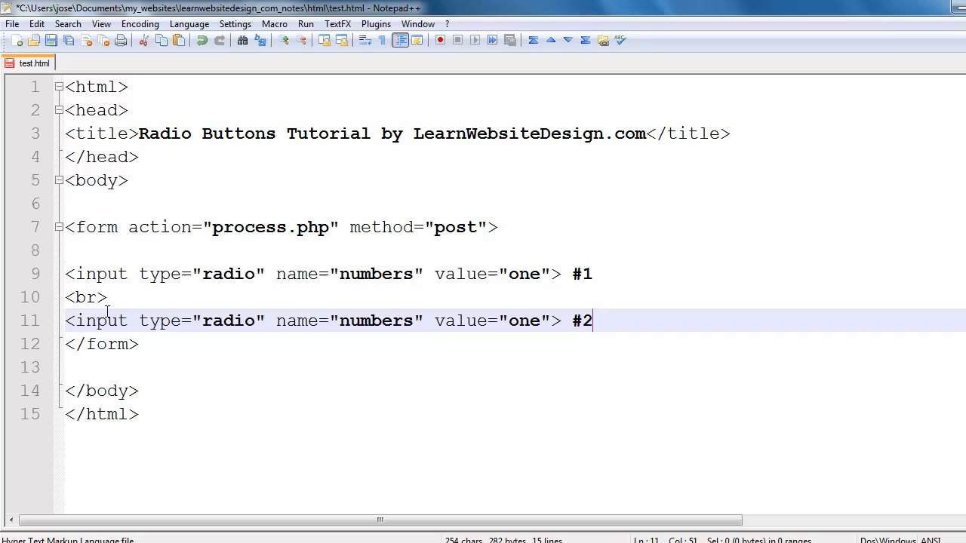
key(Backspace)
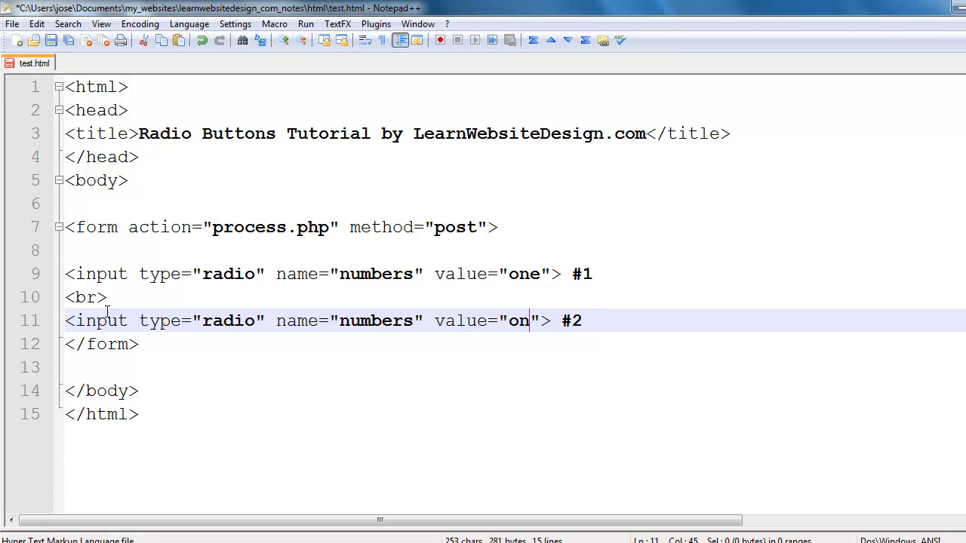
text(two)
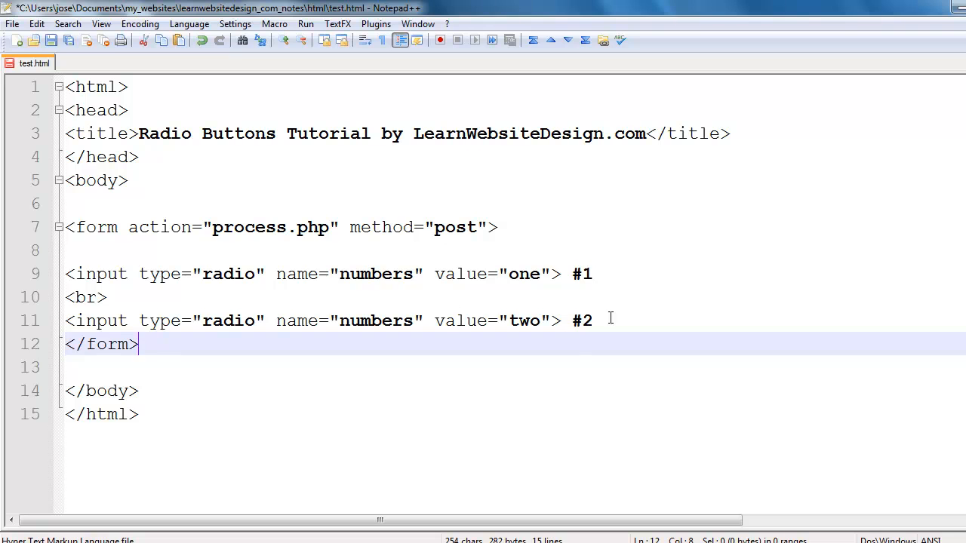
text(<br>)
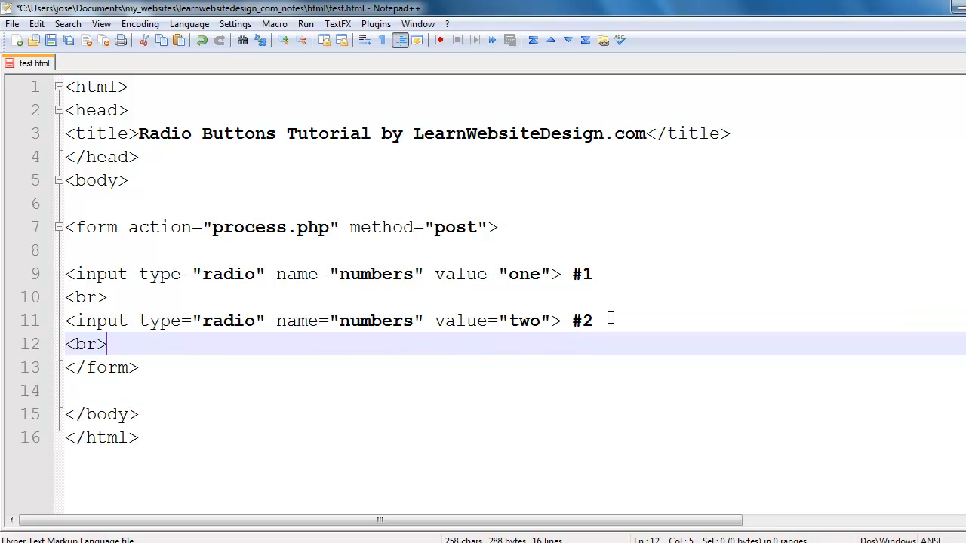
text(<input type="radio" name="numbers" value="one"> #)
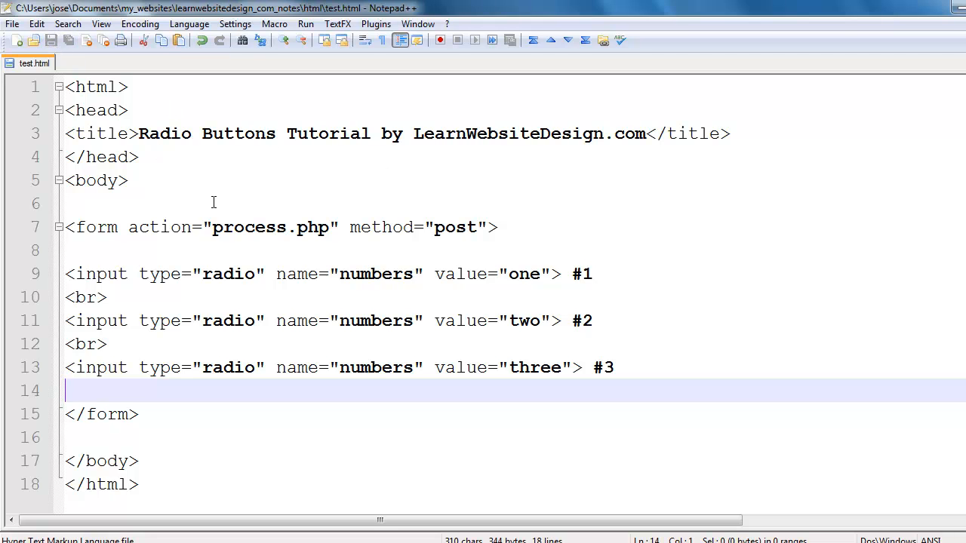
mouse_move(301, 277)
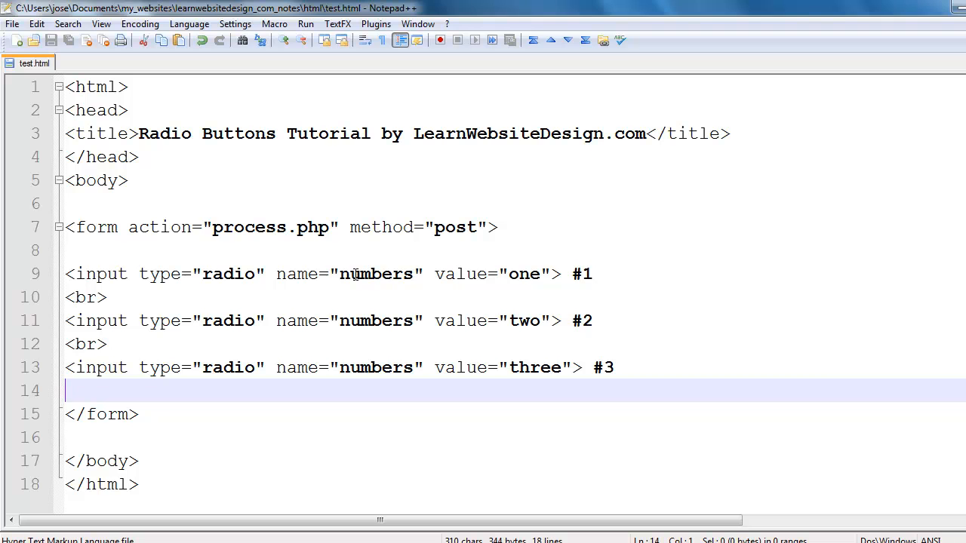
mouse_move(363, 361)
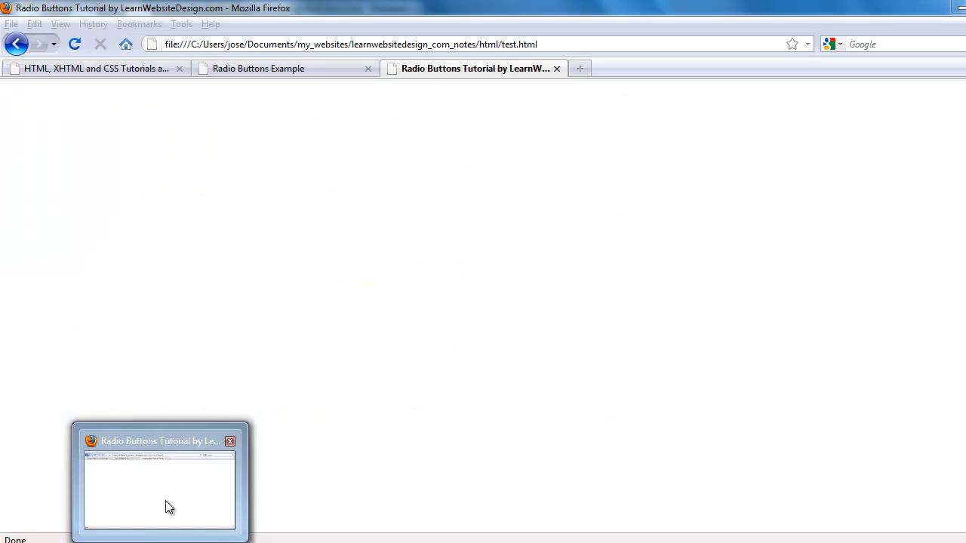
- Reload test.html in Firefox and select #1, #2, #3 in turn to confirm they are mutually exclusive
right_click(226, 126)
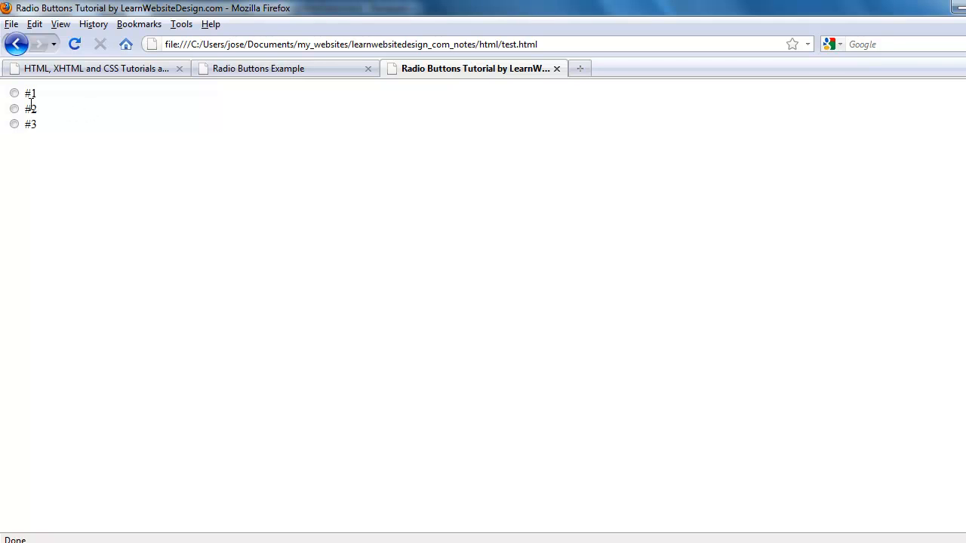
click(13, 93)
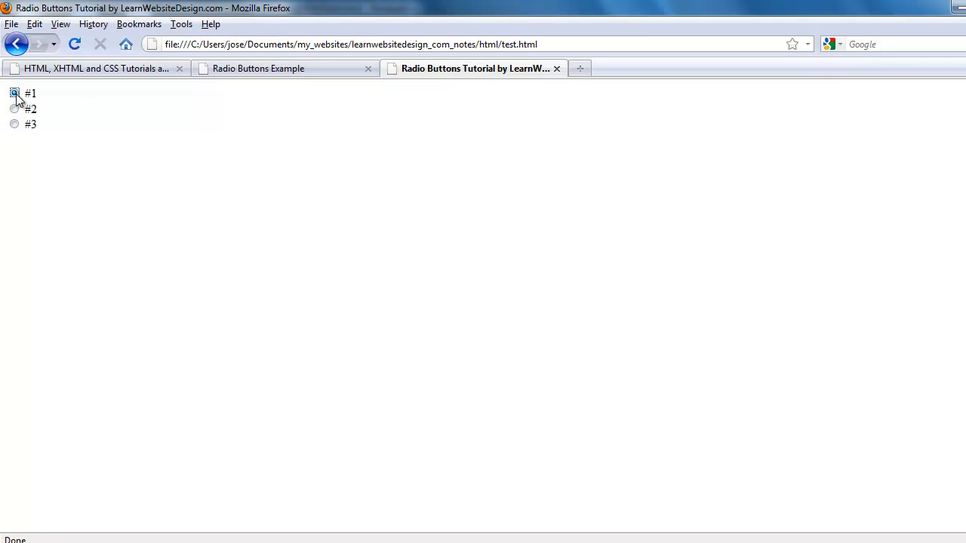
click(13, 109)
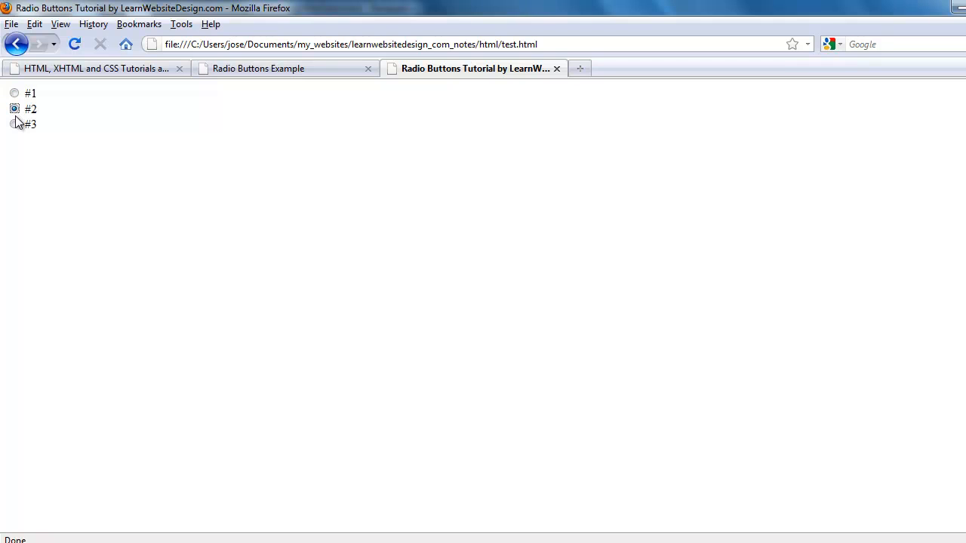
click(14, 124)
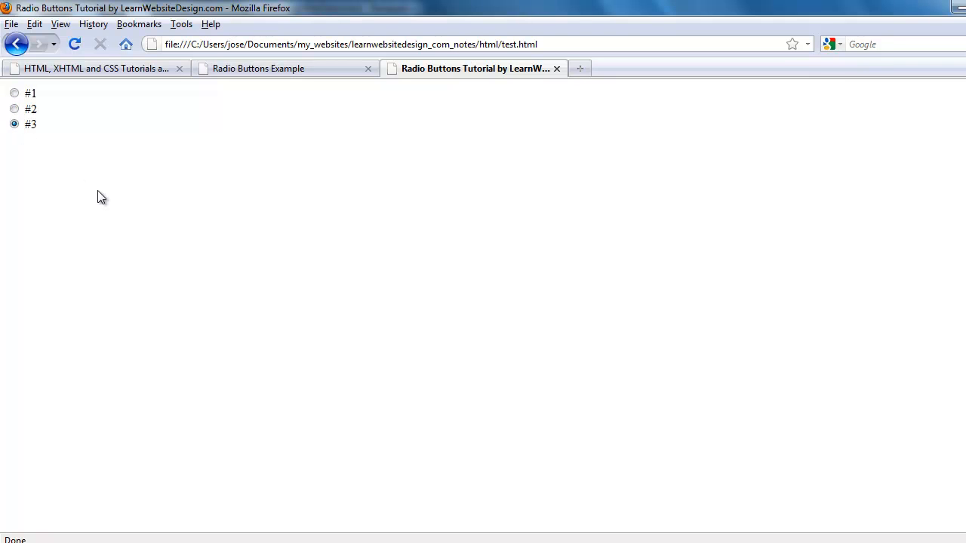
mouse_move(63, 147)
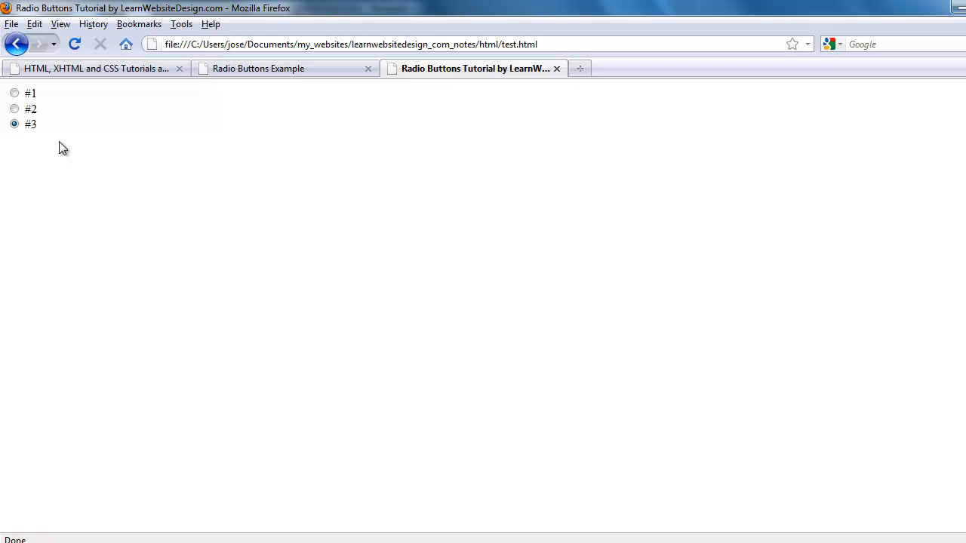
mouse_move(45, 169)
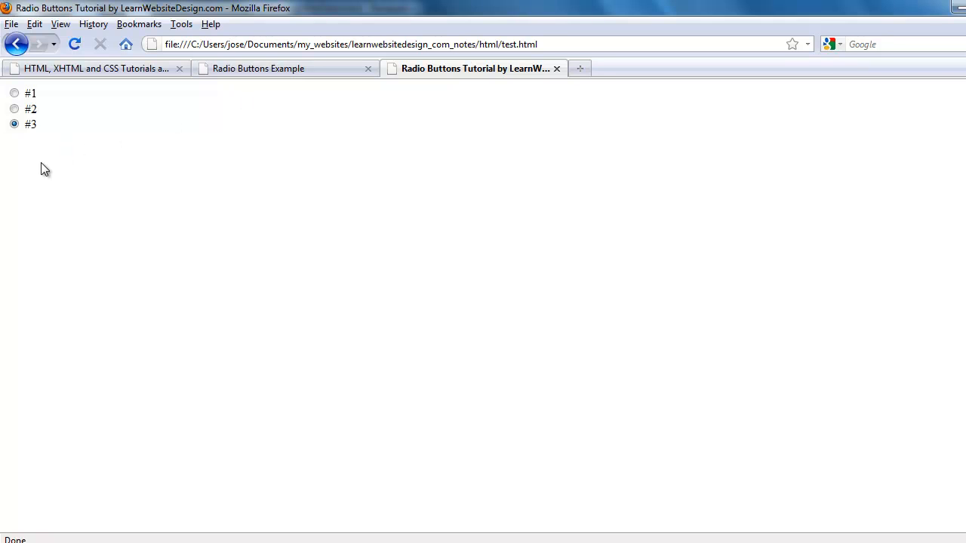
mouse_move(78, 169)
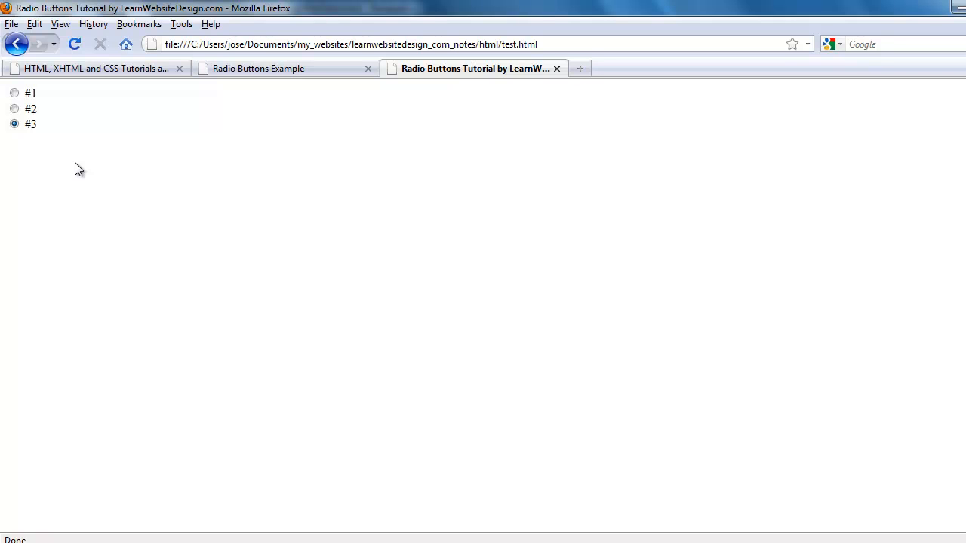
mouse_move(70, 164)
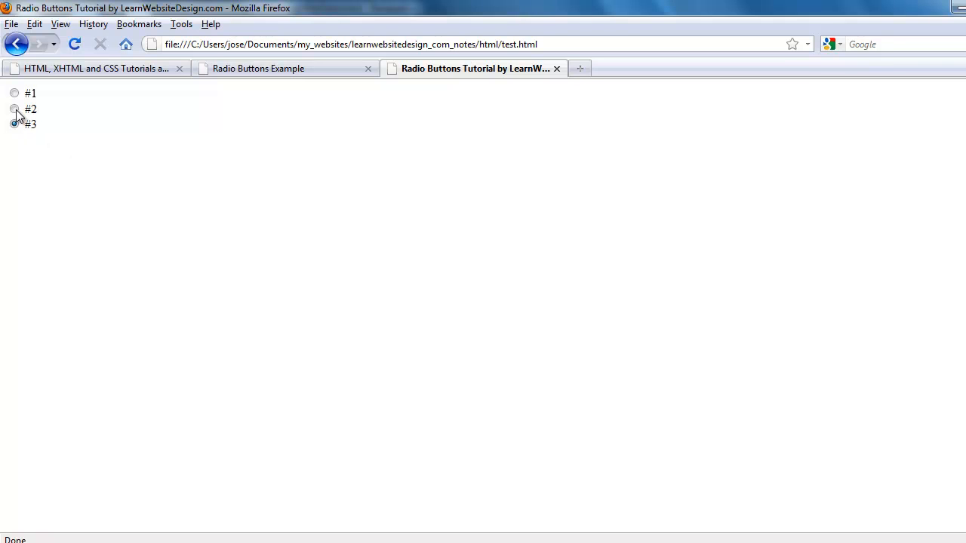
click(13, 93)
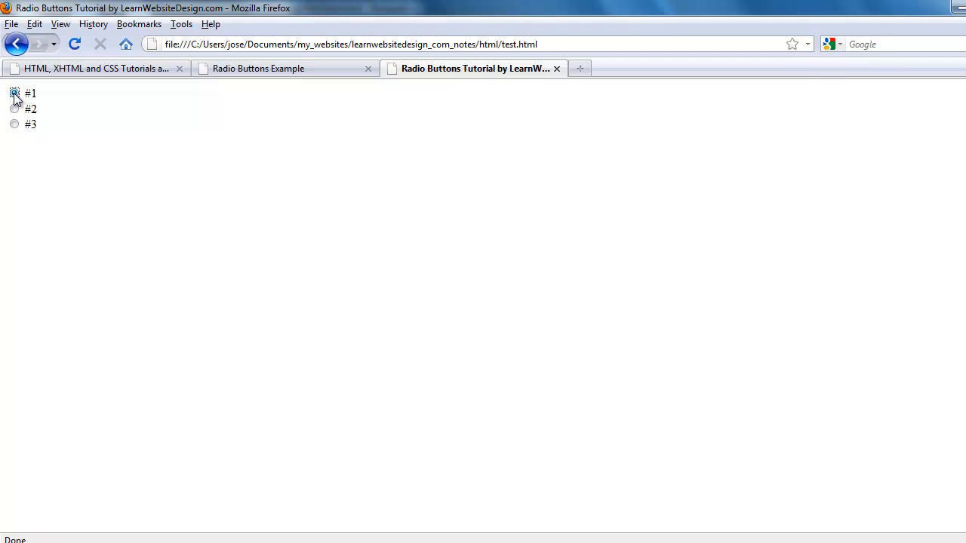
click(13, 109)
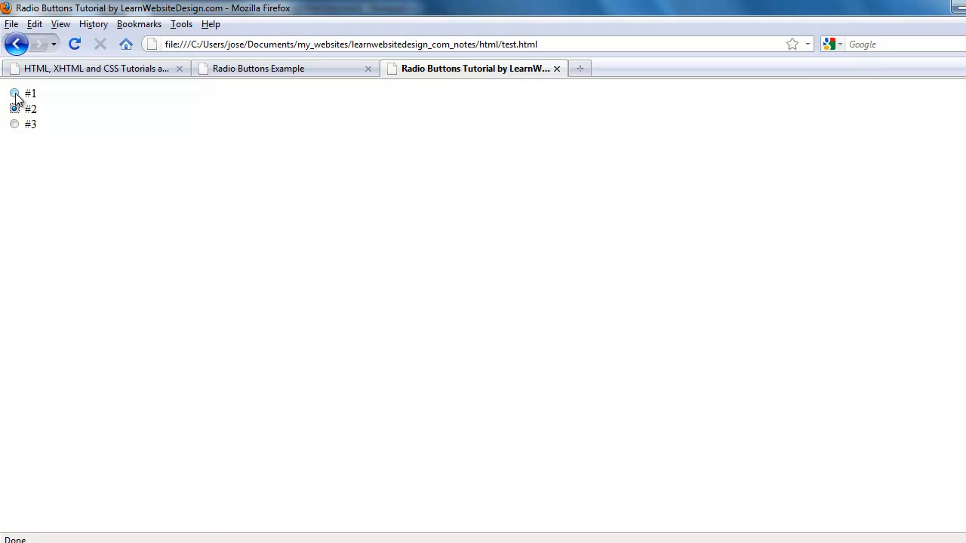
click(13, 93)
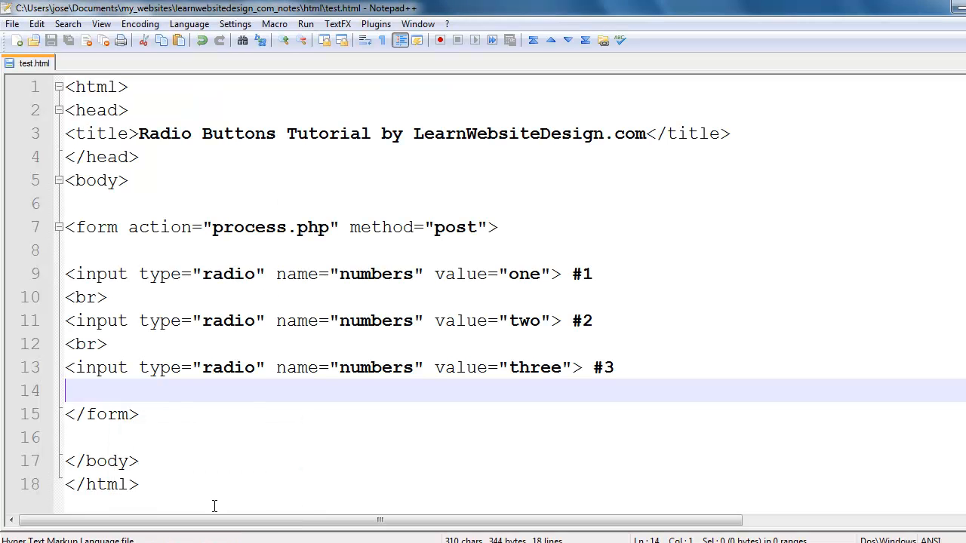
- Add checked="checked" to radio input #3 on line 13 and save
click(570, 367)
text( checked=)
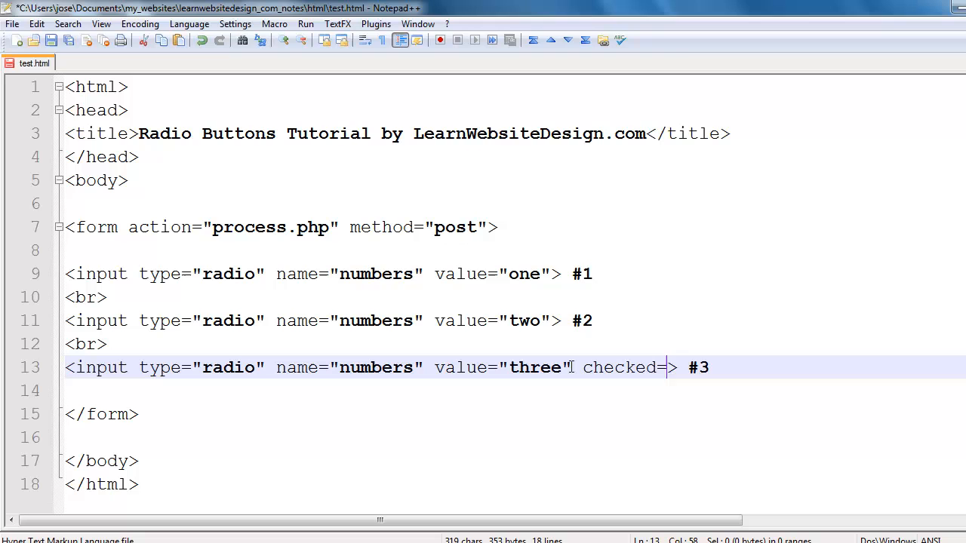
text("checked")
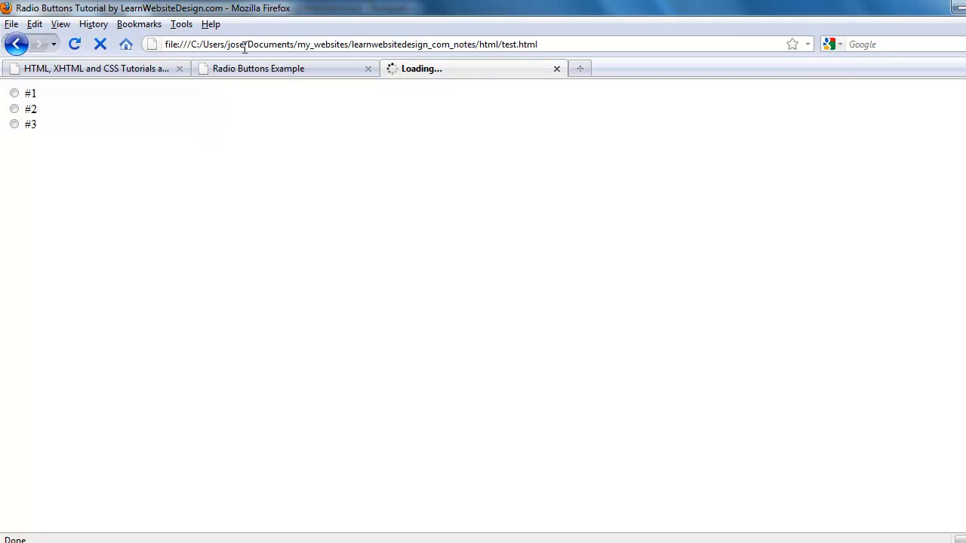
- Reload test.html showing #3 preselected, then return to the Notepad++ source
click(14, 124)
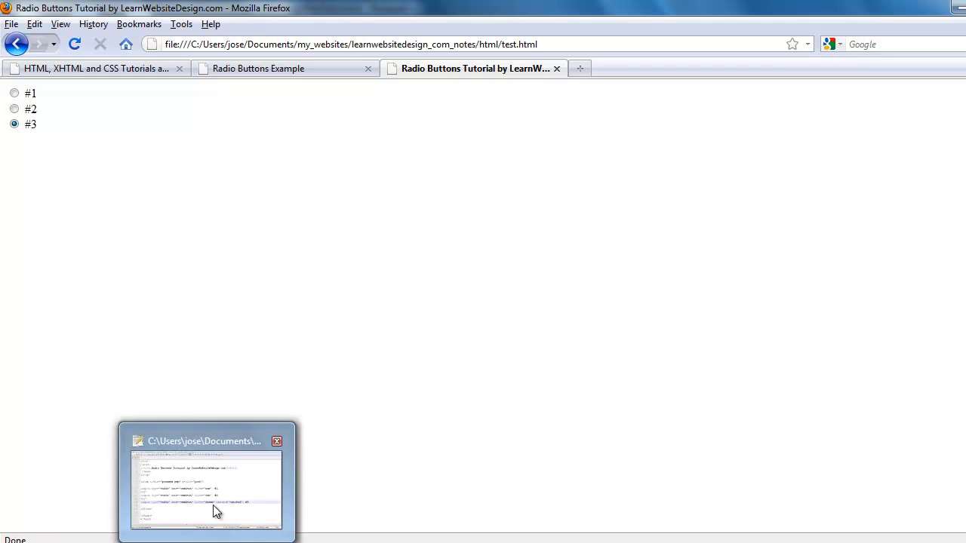
click(207, 483)
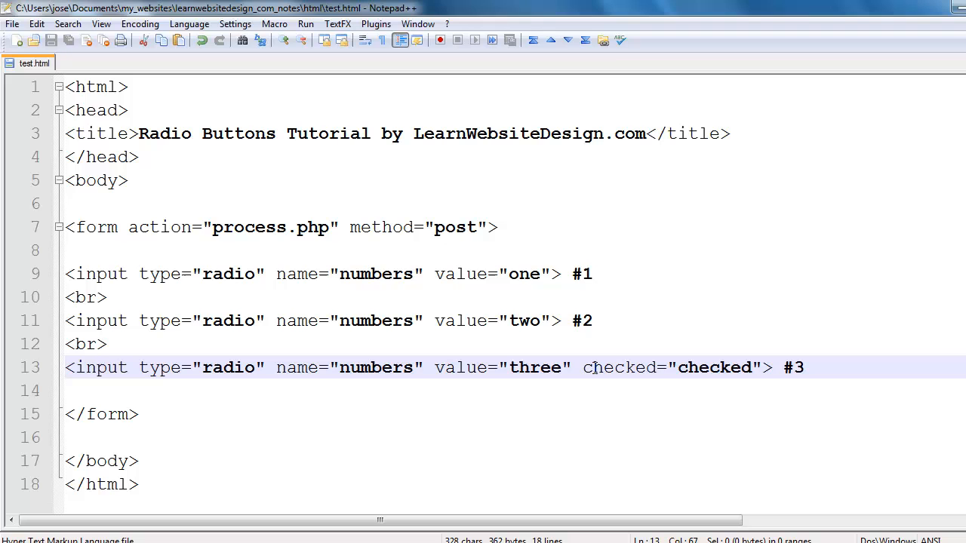